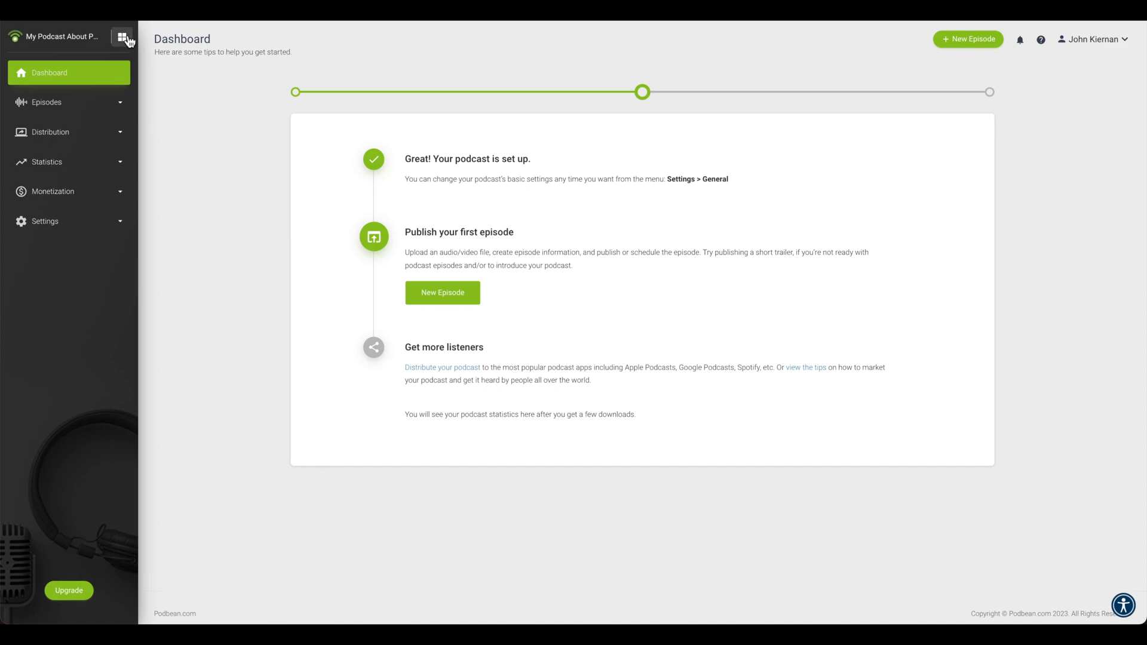
- Start adding a new channel from the All Channels switcher menu
left_click(123, 38)
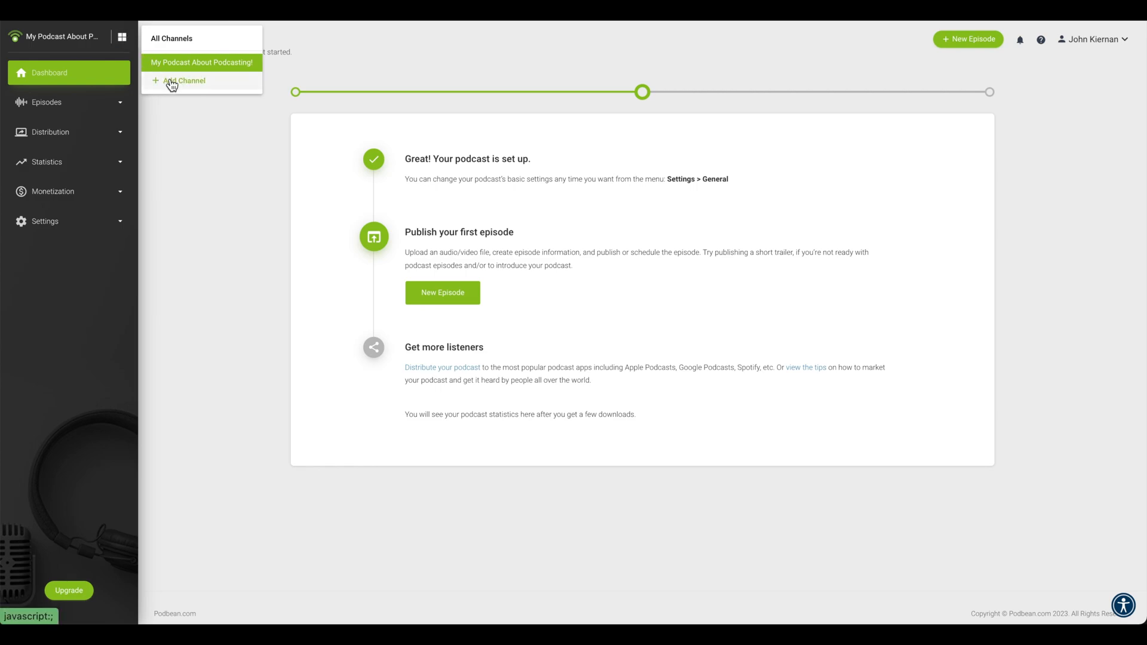
left_click(184, 81)
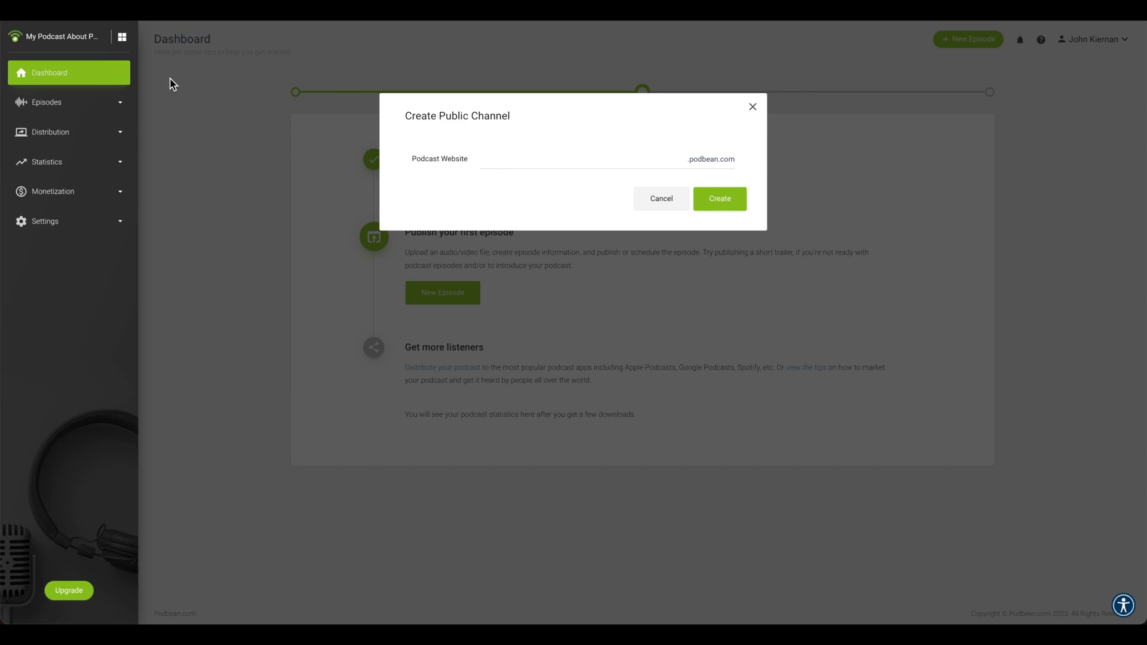
mouse_move(367, 143)
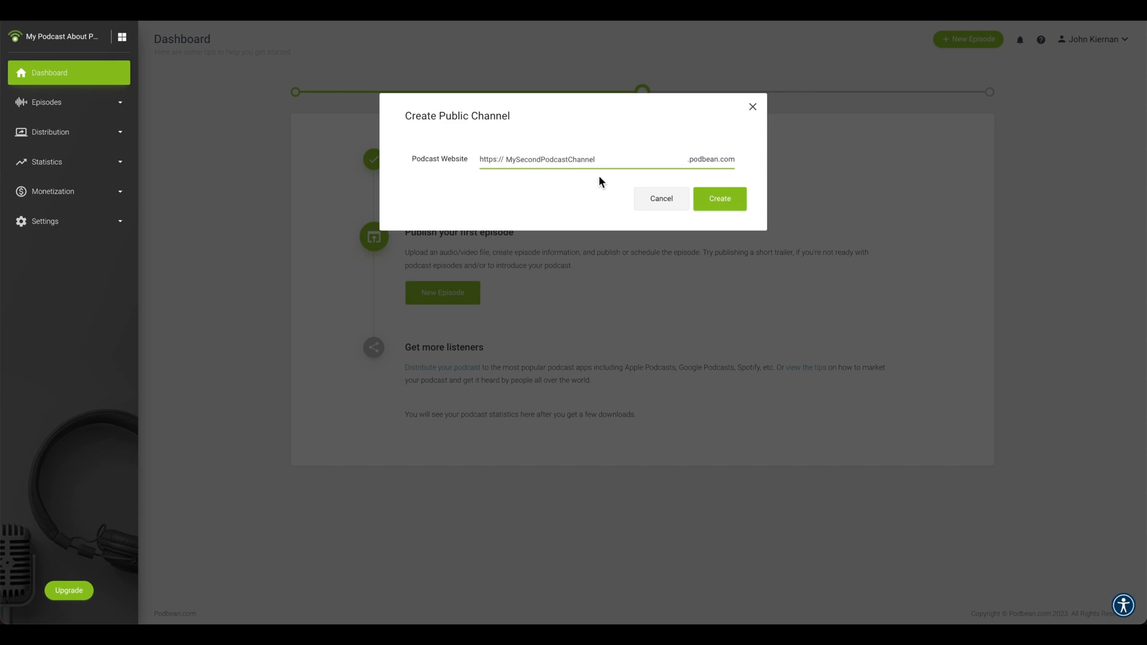
- Create the channel with the website MySecondPodcastChannel.podbean.com
left_click(718, 198)
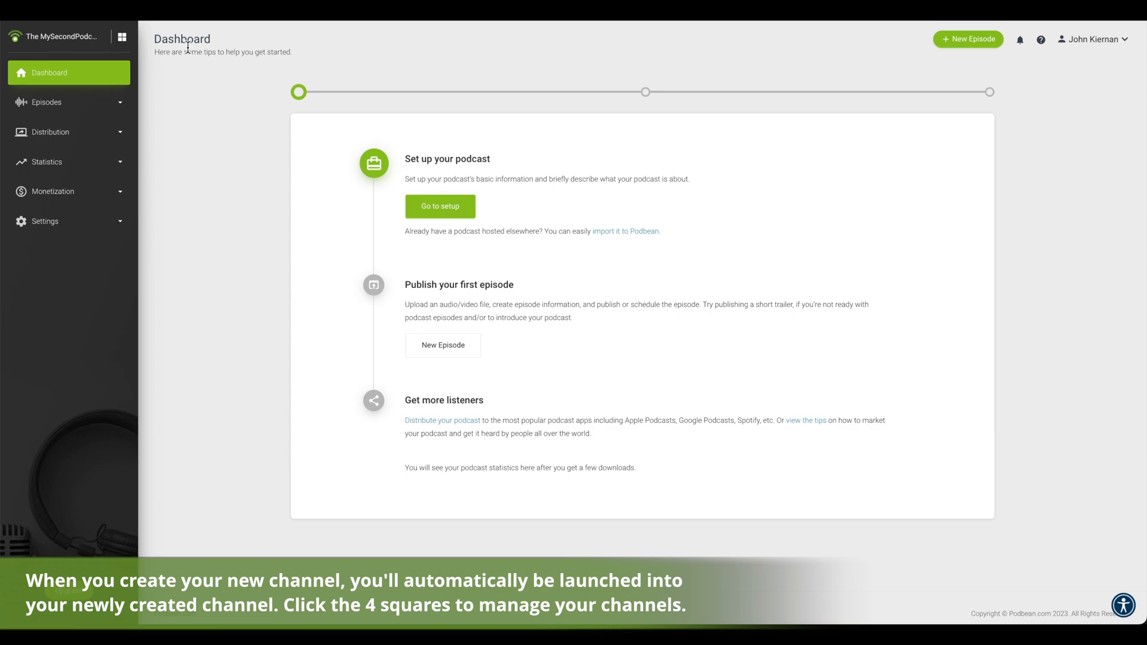
- Switch the active channel back to My Podcast About Podcasting! via the channel switcher
left_click(121, 37)
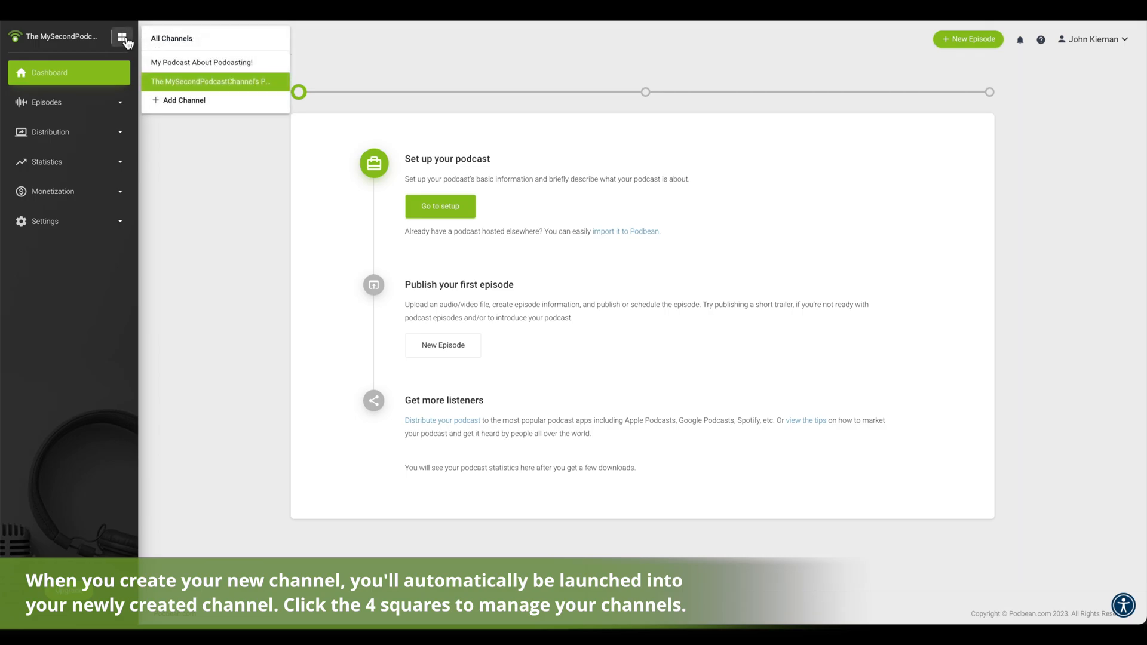
left_click(201, 62)
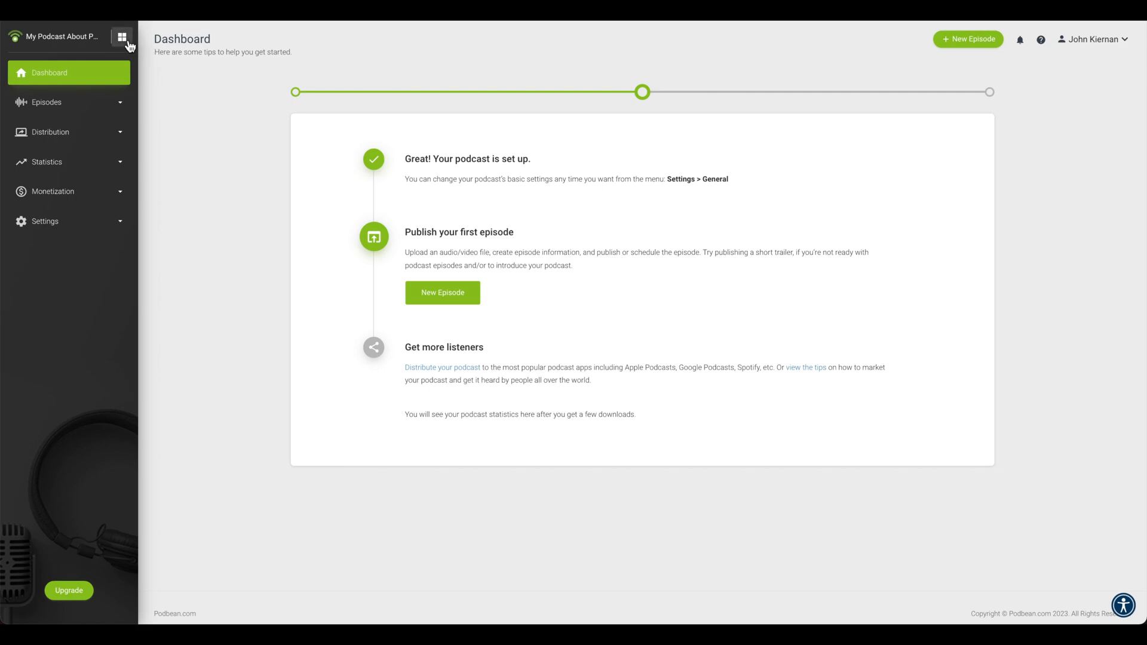
- Delete The MySecondPodcastChannel's Podcast from the channel list and confirm with OK
left_click(122, 37)
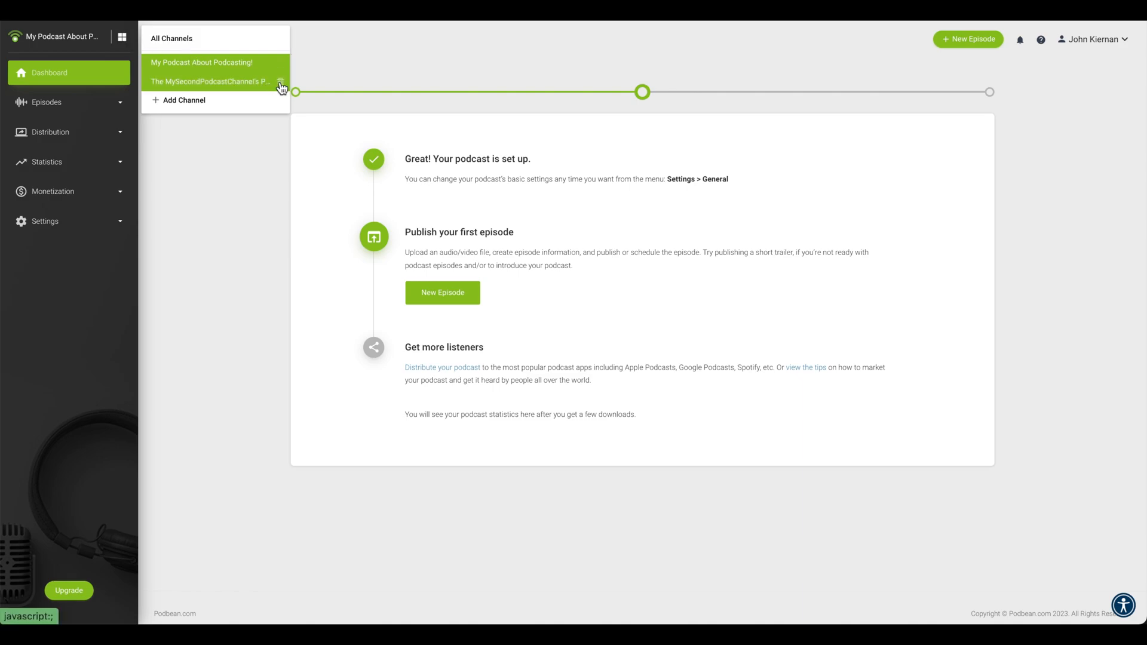
left_click(281, 82)
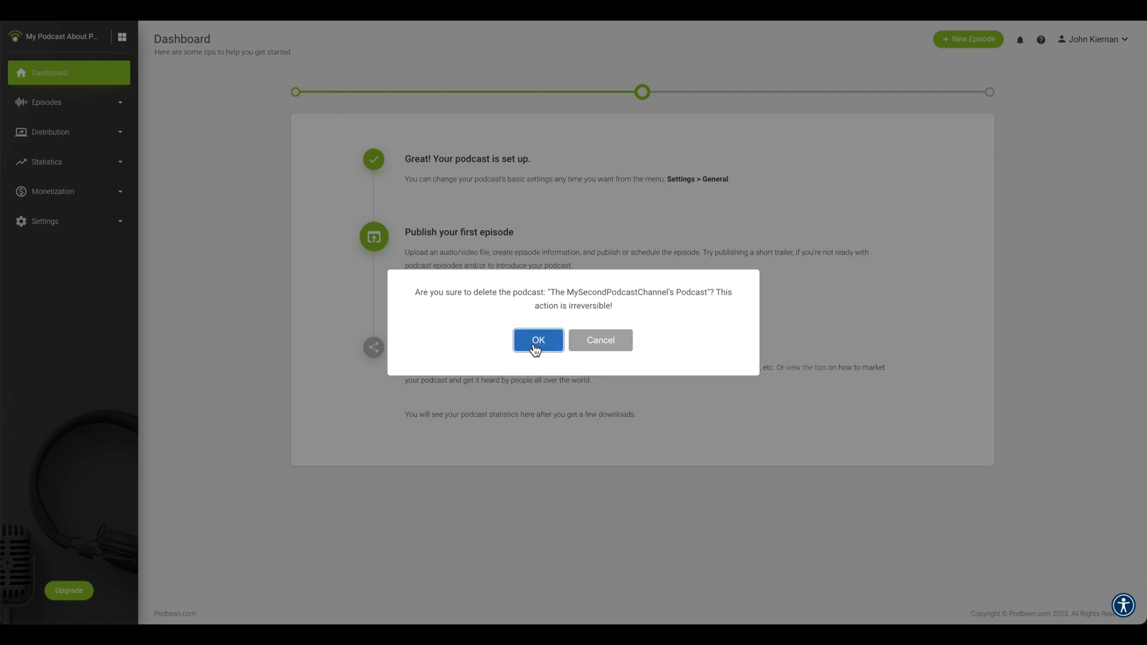
left_click(538, 341)
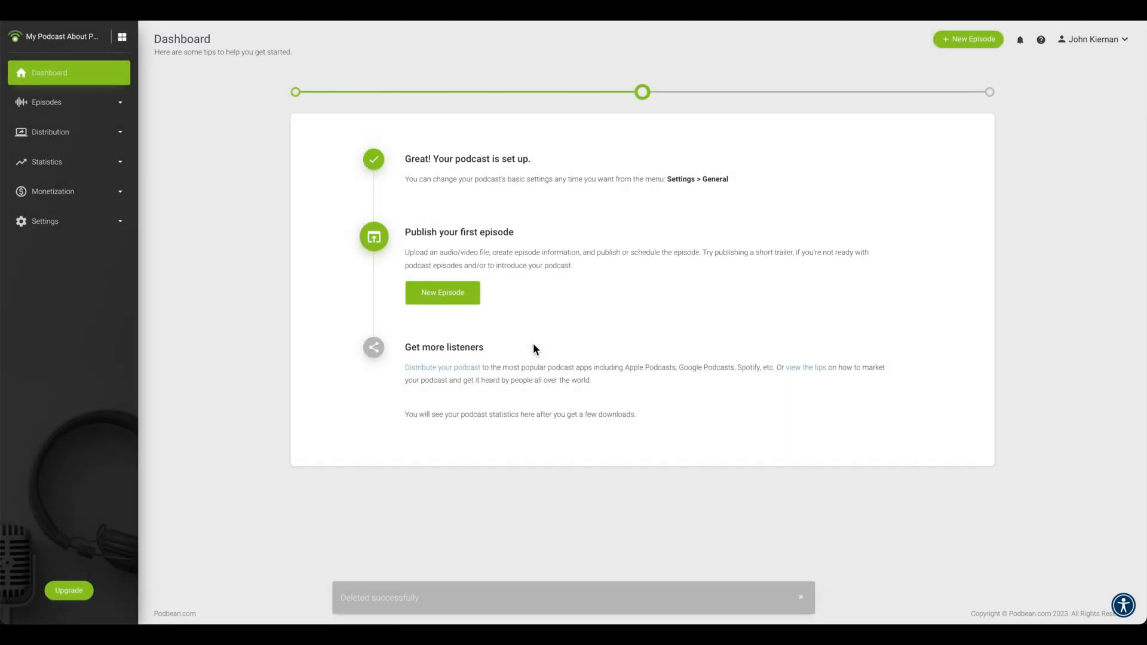